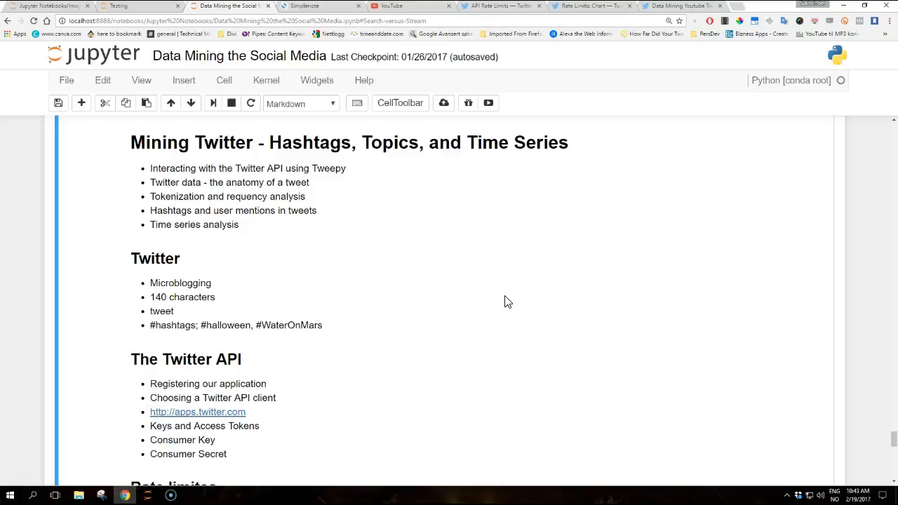
pyautogui.moveTo(507, 295)
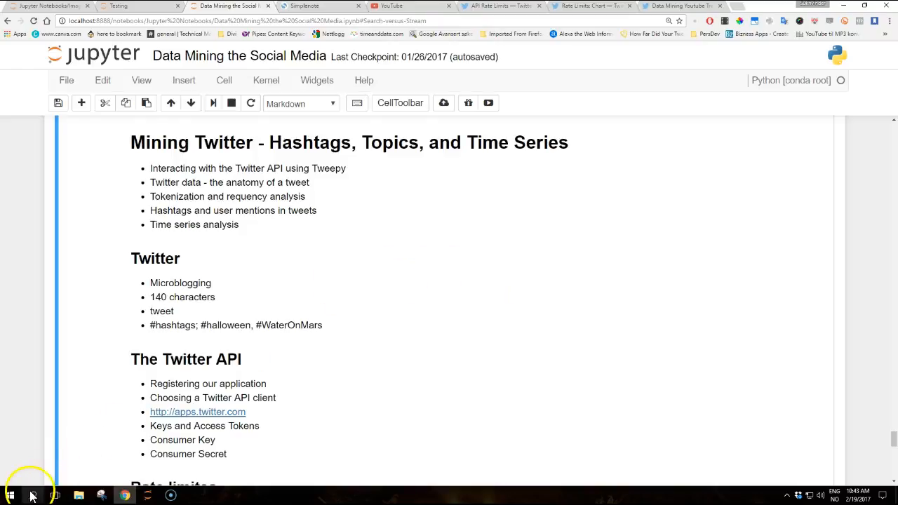
pyautogui.moveTo(666, 334)
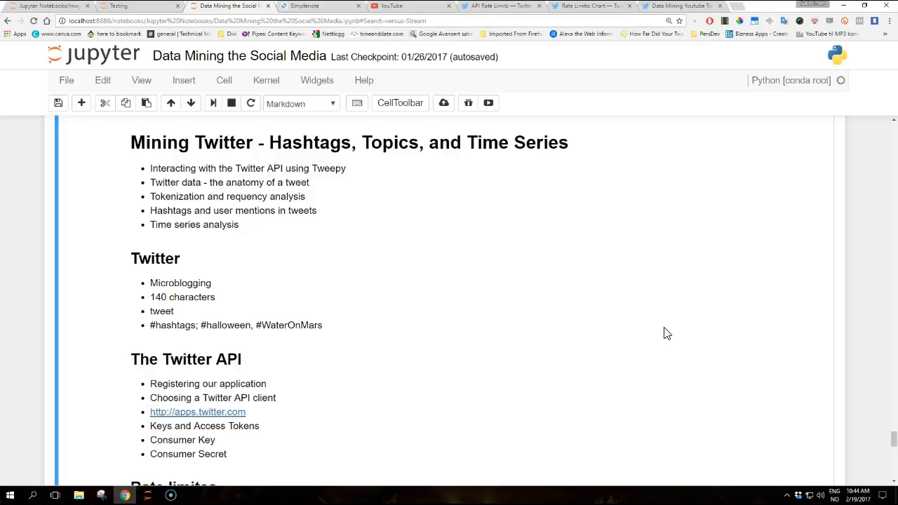
pyautogui.moveTo(659, 331)
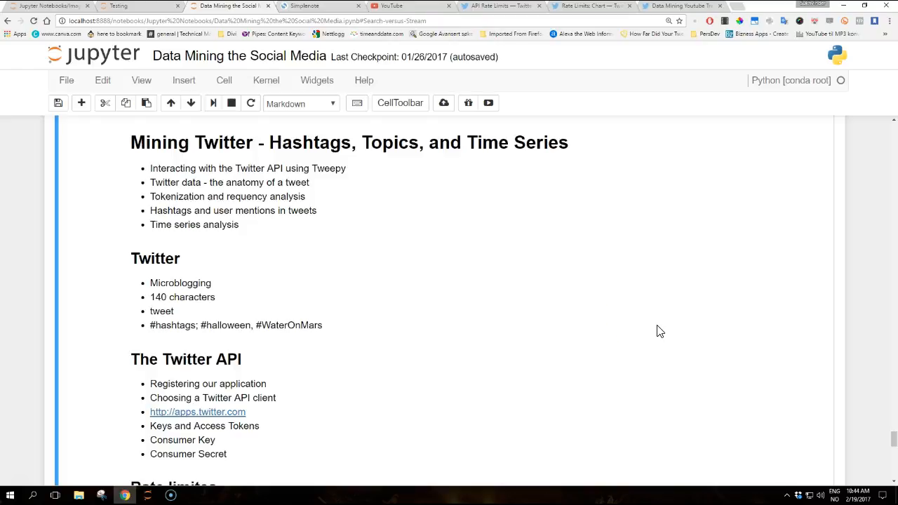
# - Scroll down to the Rate limites links and the request-sleep-request pseudo code
pyautogui.scroll(-3)
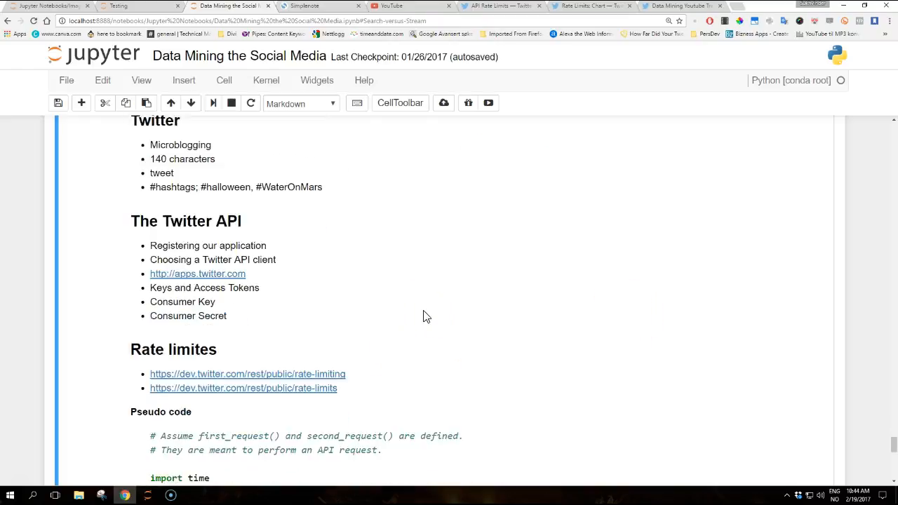
pyautogui.scroll(-3)
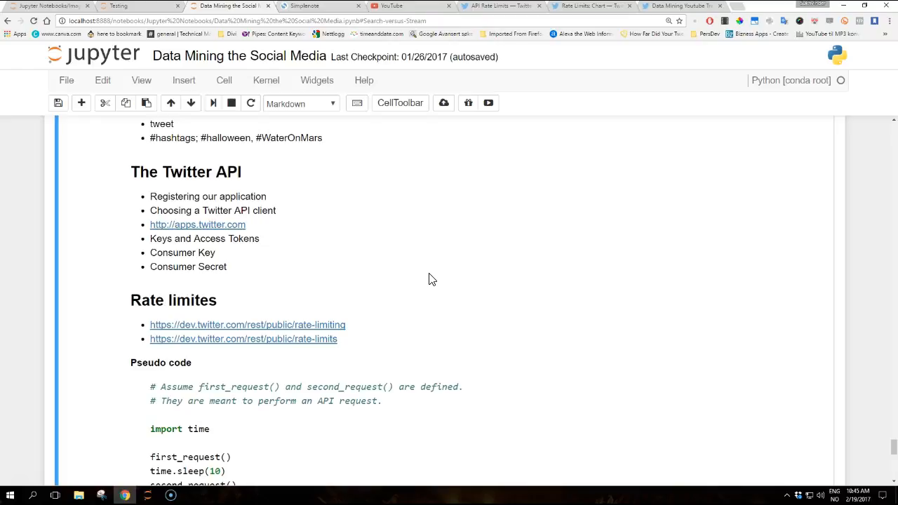
pyautogui.moveTo(317, 221)
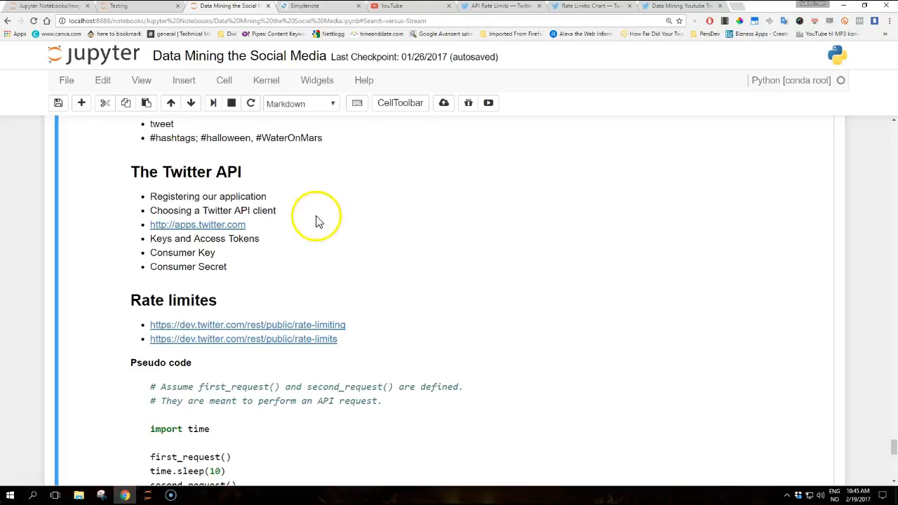
pyautogui.click(680, 6)
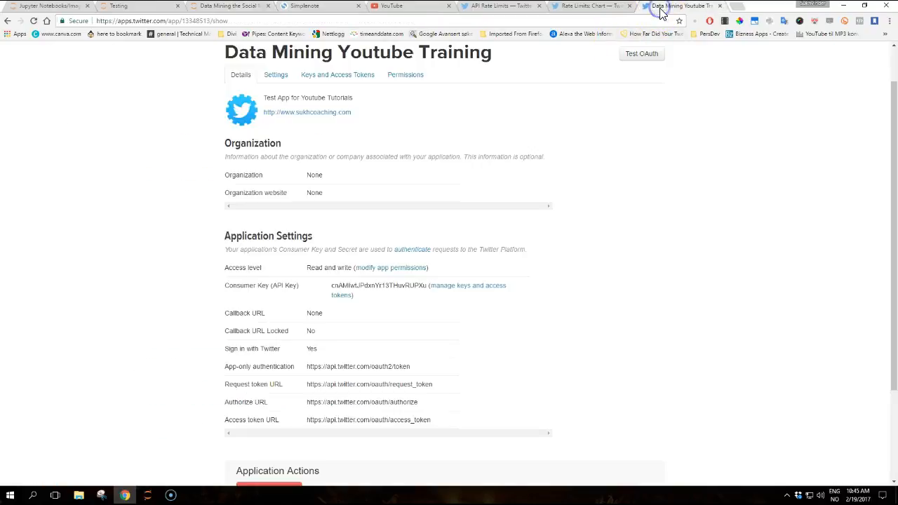
pyautogui.moveTo(530, 109)
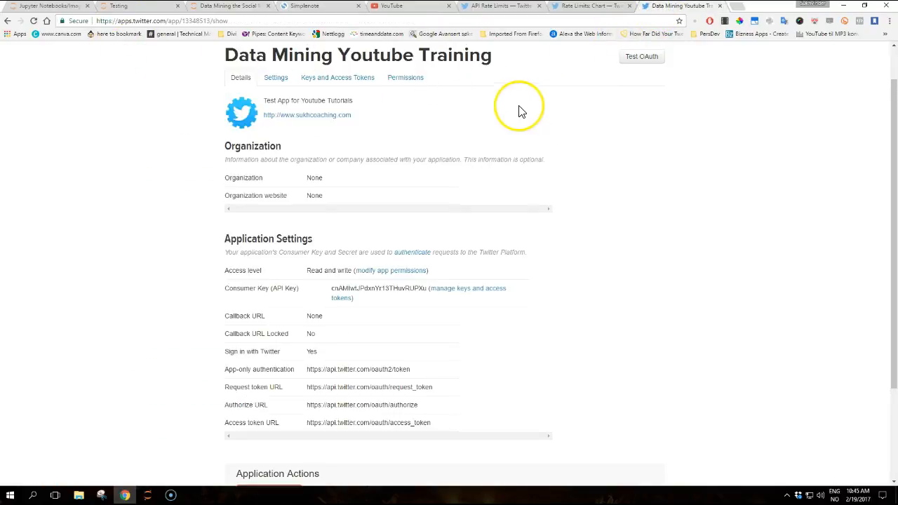
pyautogui.scroll(-3)
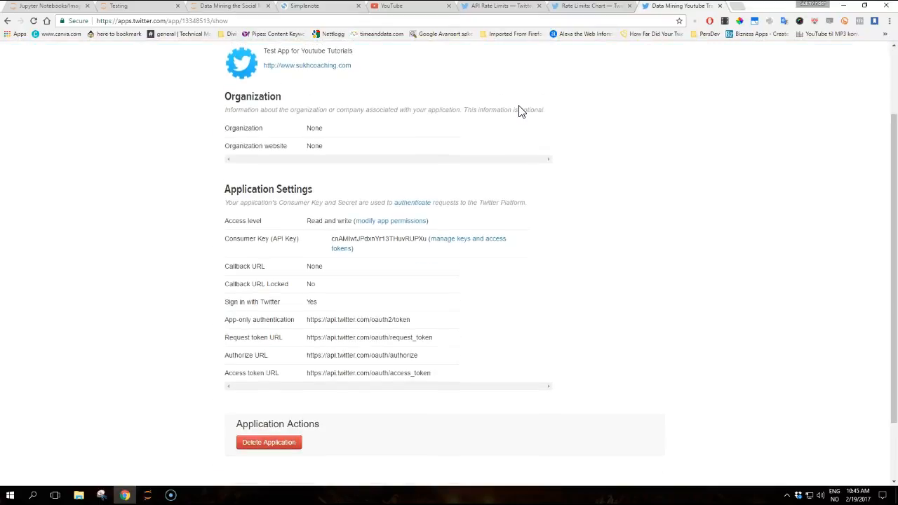
pyautogui.moveTo(373, 21)
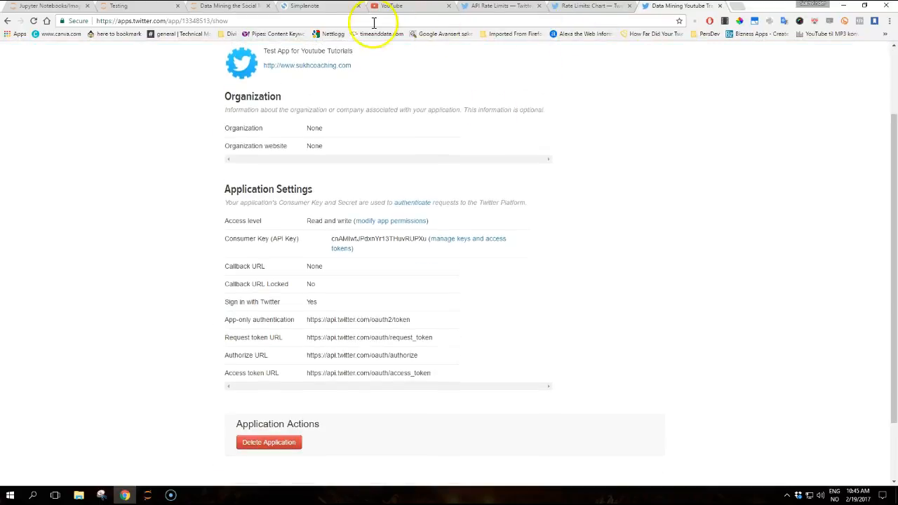
pyautogui.click(230, 5)
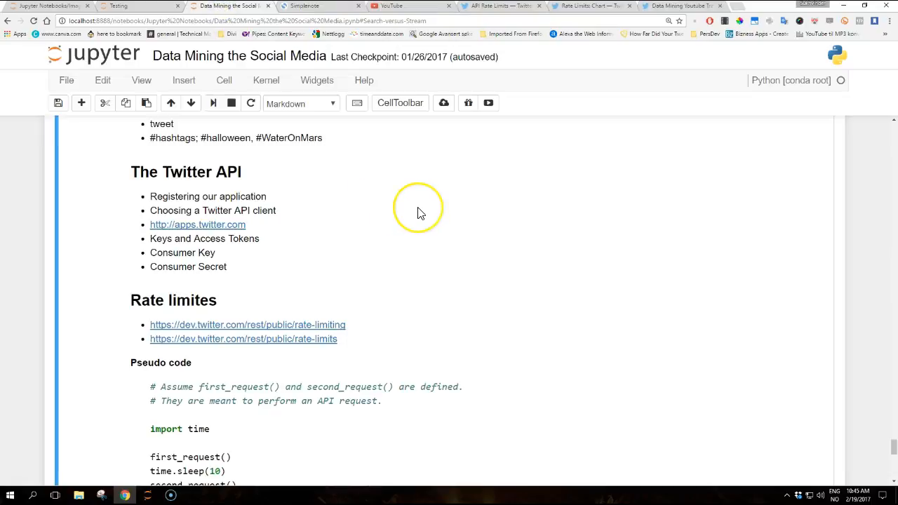
pyautogui.moveTo(420, 214)
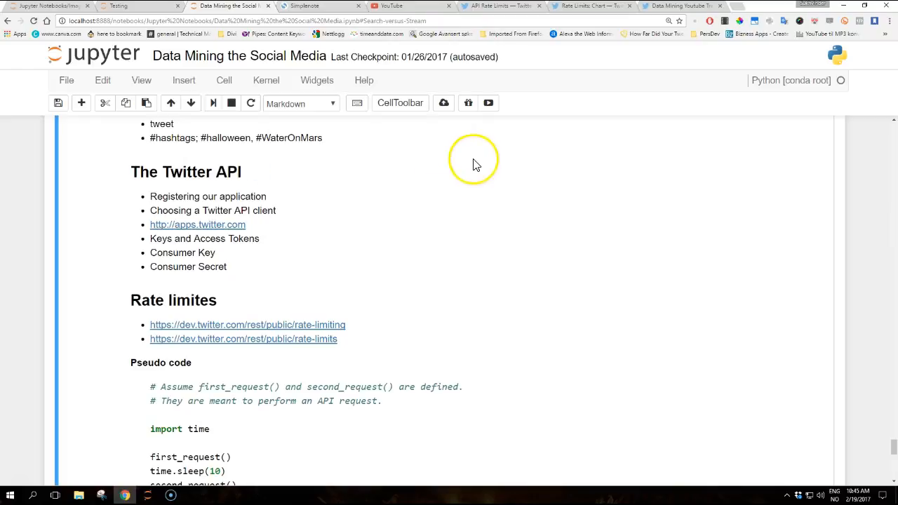
# - View the Data Mining Youtube Training app's Keys and Access Tokens page and its token details
pyautogui.click(680, 5)
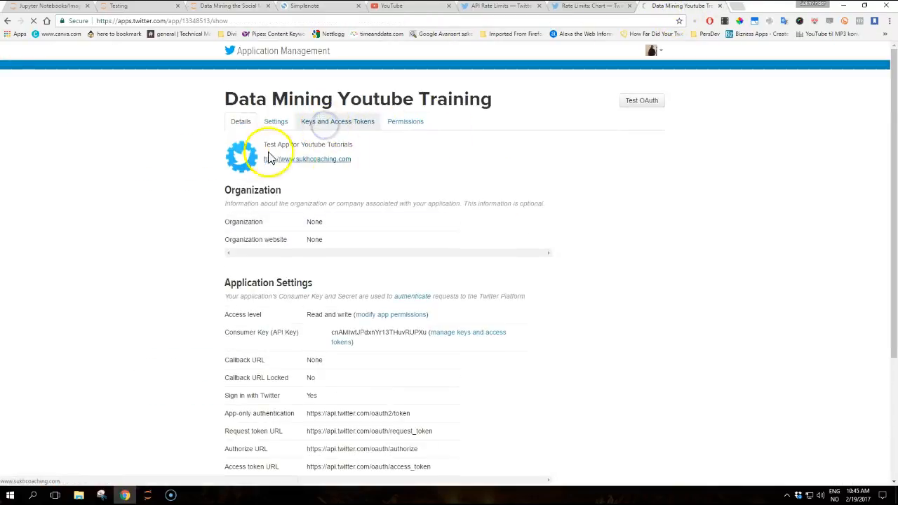
pyautogui.click(337, 121)
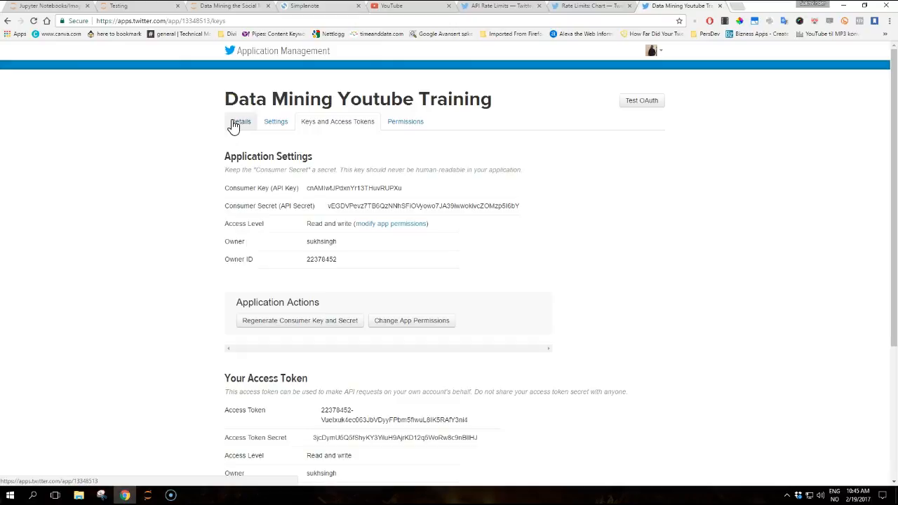
pyautogui.moveTo(160, 233)
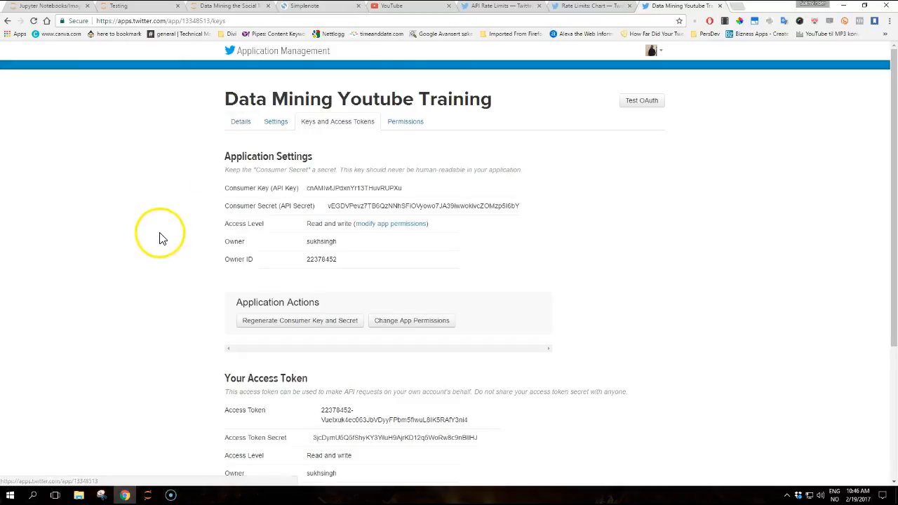
pyautogui.moveTo(174, 227)
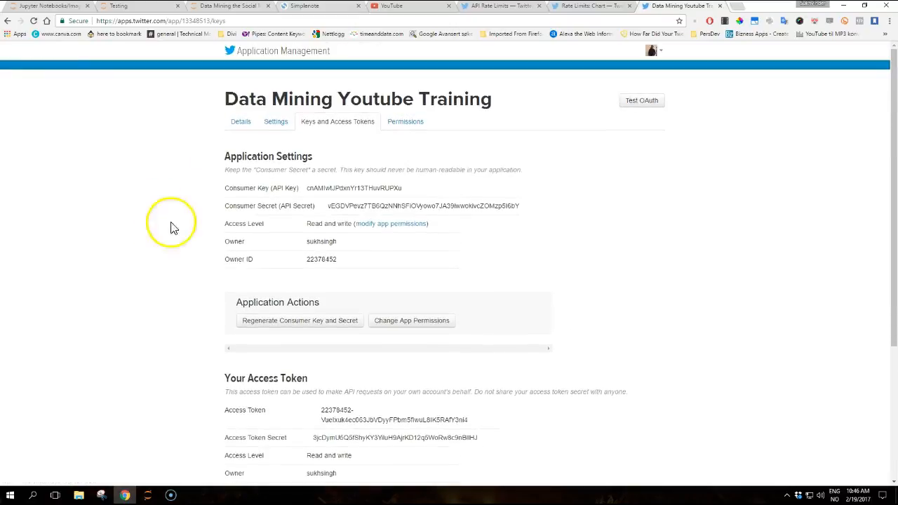
pyautogui.moveTo(242, 73)
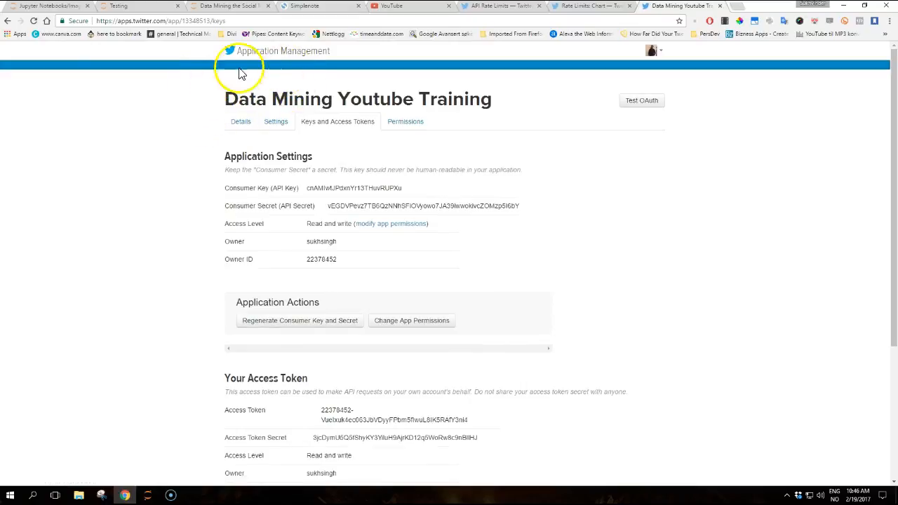
pyautogui.moveTo(455, 170)
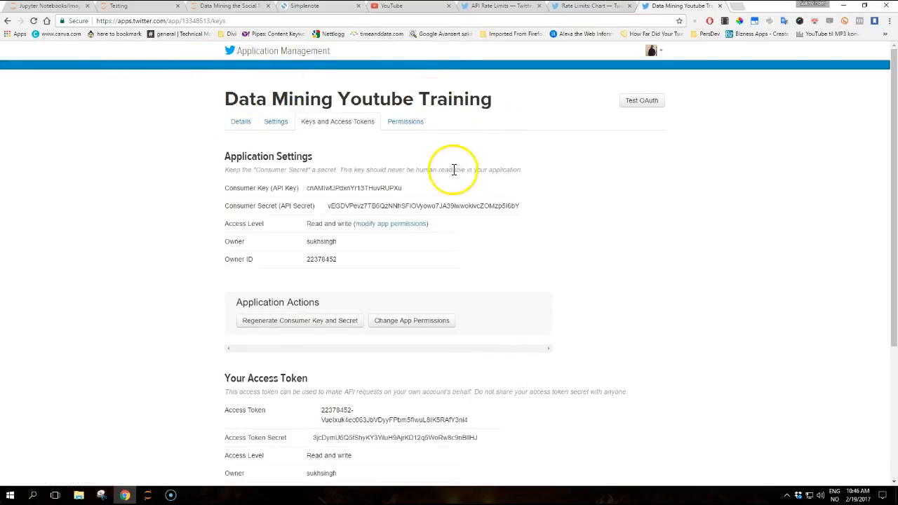
pyautogui.scroll(-3)
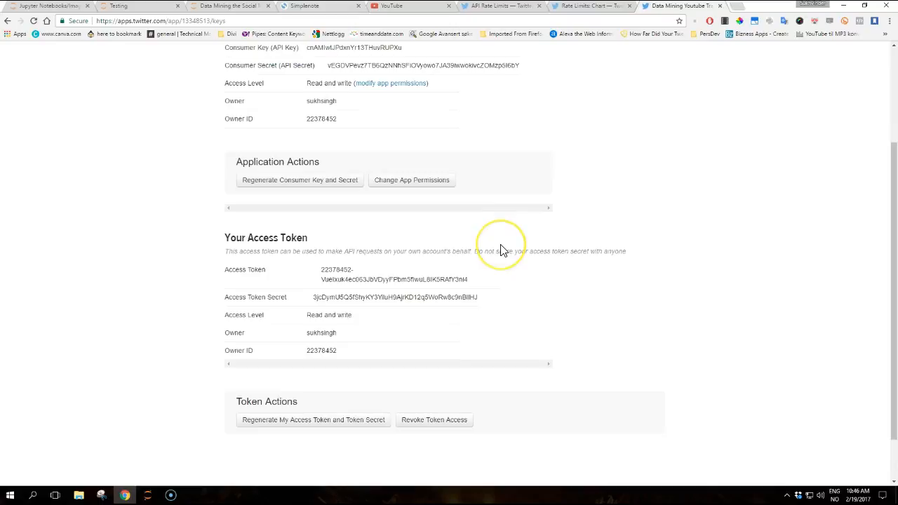
pyautogui.moveTo(491, 265)
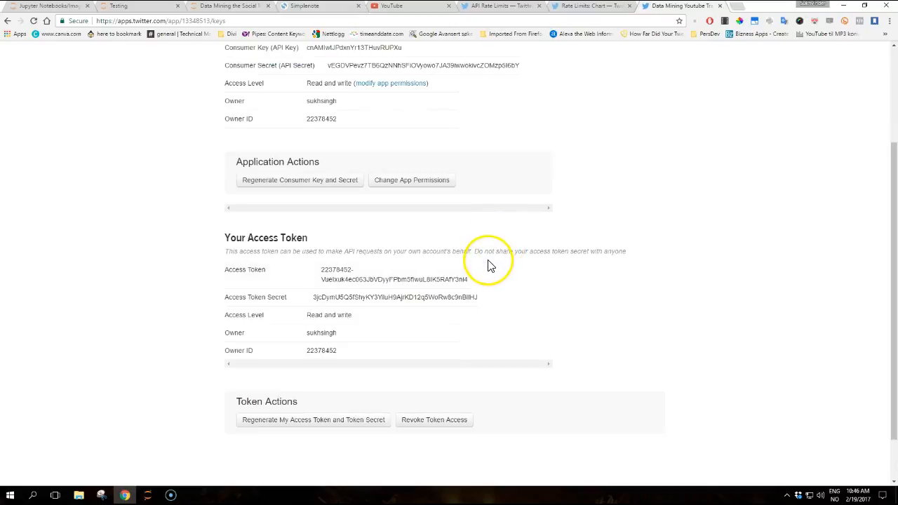
pyautogui.scroll(3)
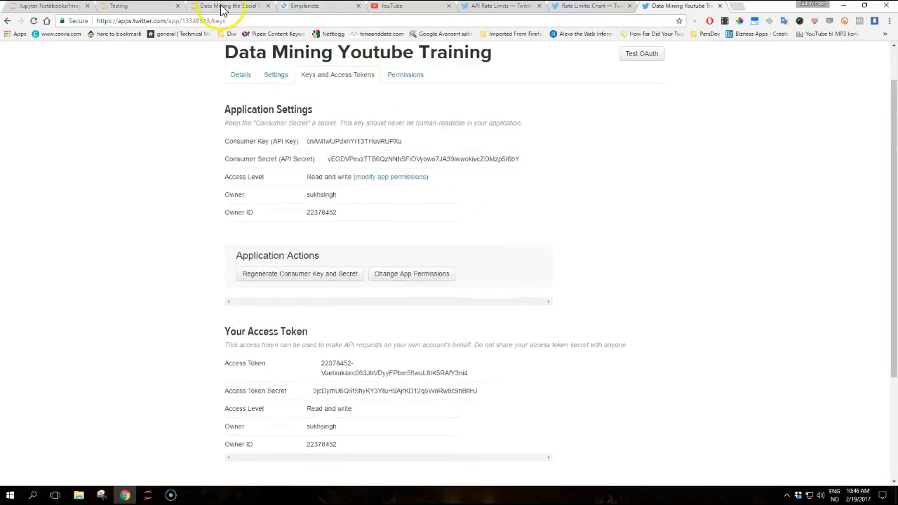
# - Return to the data-mining notebook with the Twitter API and rate-limit notes
pyautogui.click(230, 6)
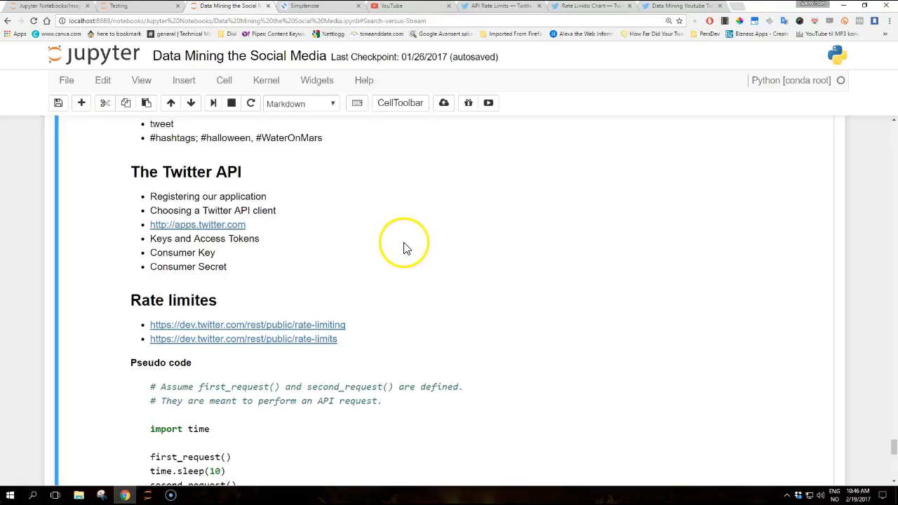
pyautogui.moveTo(406, 247)
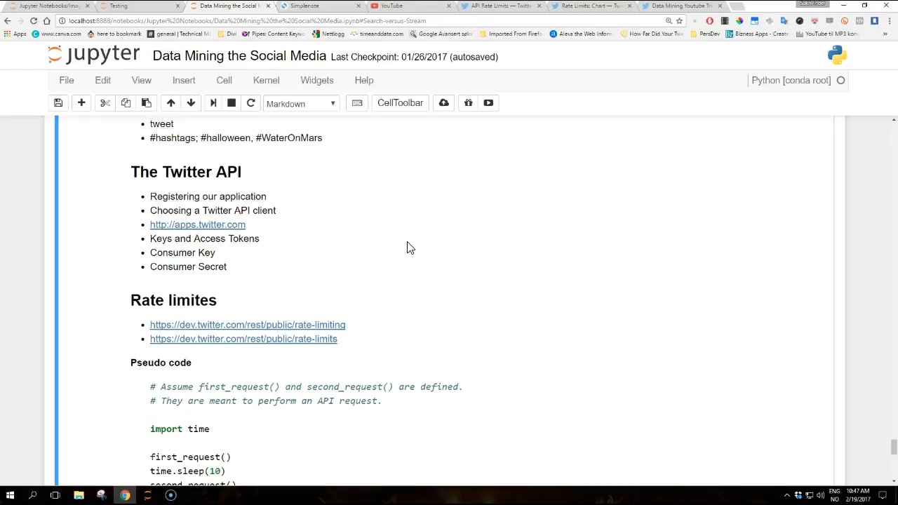
pyautogui.moveTo(424, 231)
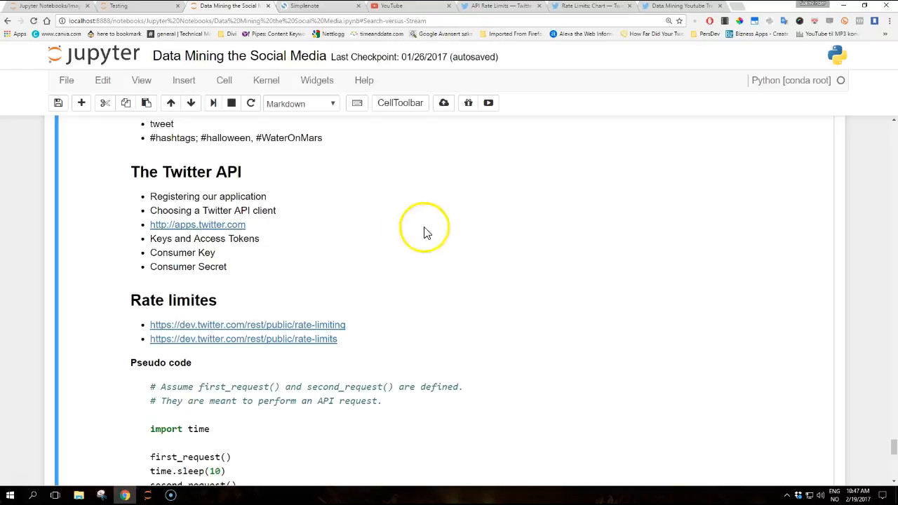
pyautogui.scroll(-3)
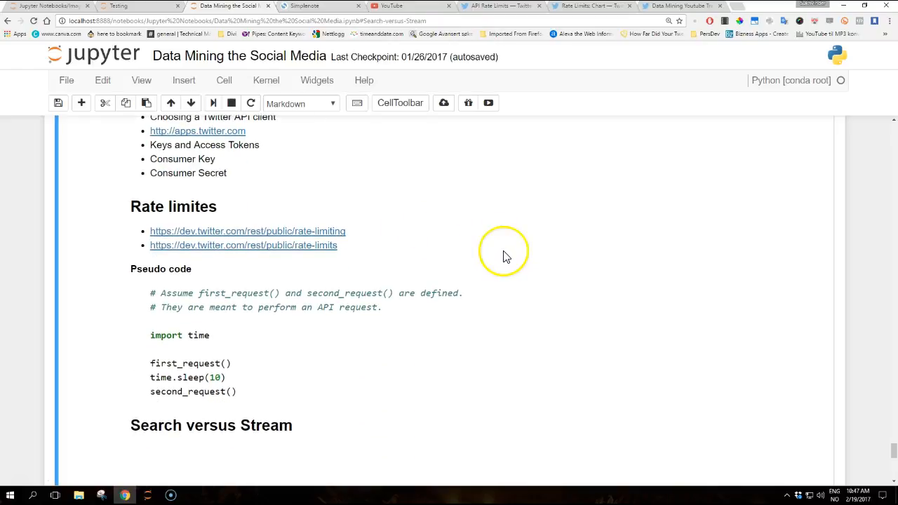
pyautogui.moveTo(506, 255)
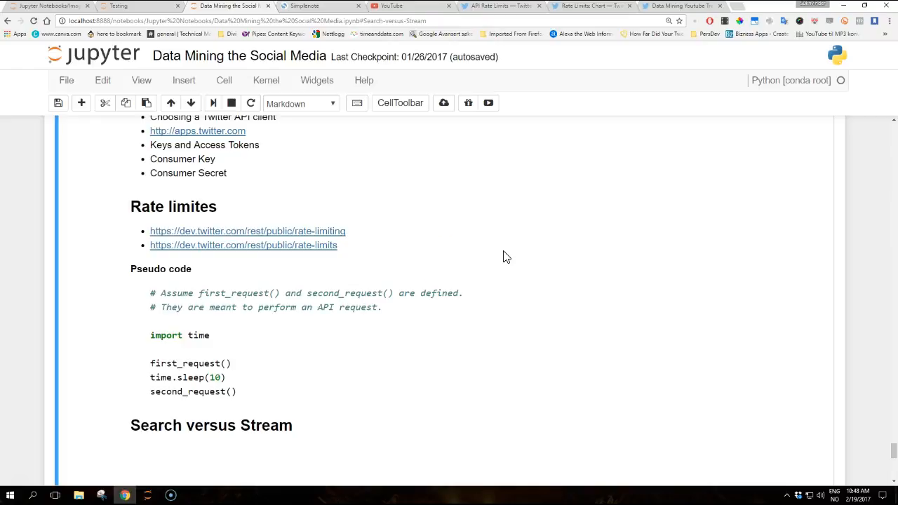
pyautogui.moveTo(290, 233)
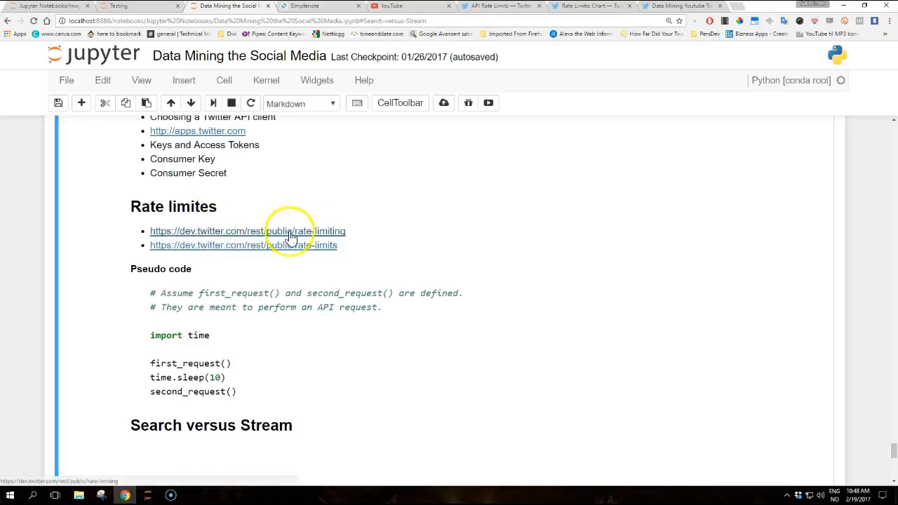
pyautogui.moveTo(522, 277)
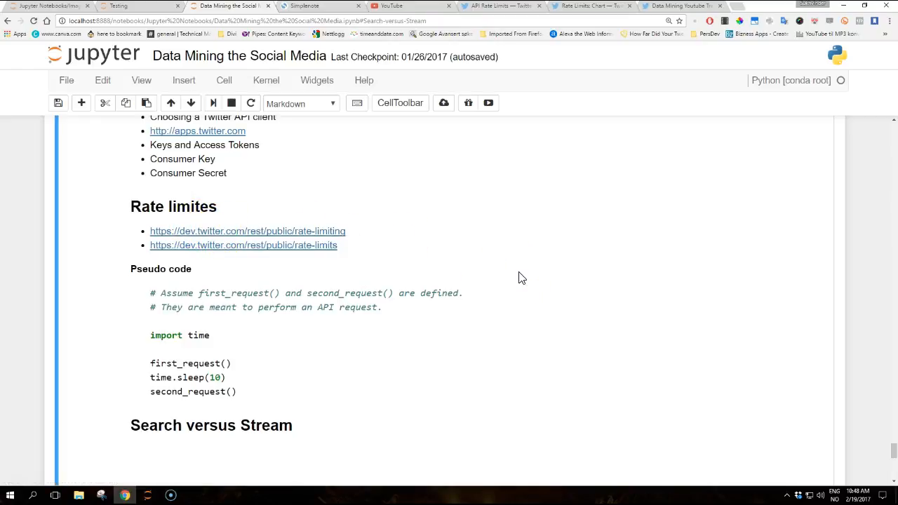
pyautogui.moveTo(426, 294)
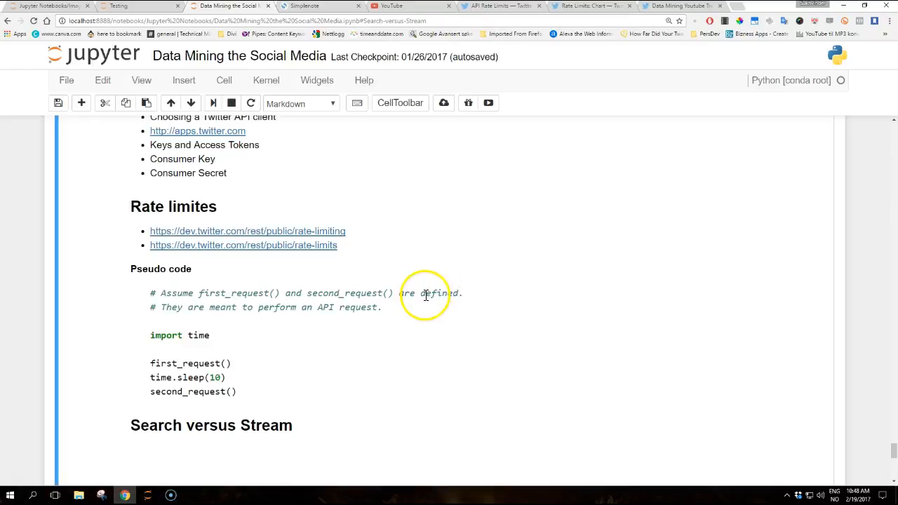
pyautogui.moveTo(287, 305)
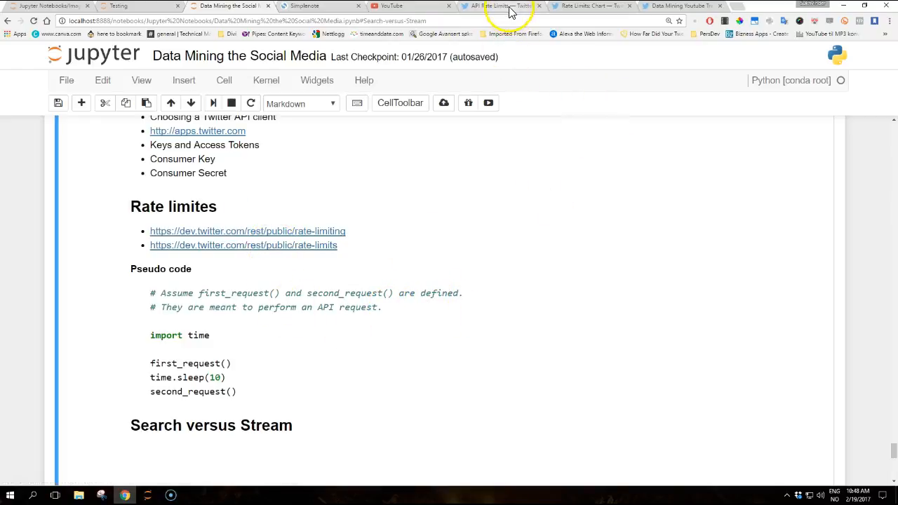
pyautogui.click(497, 5)
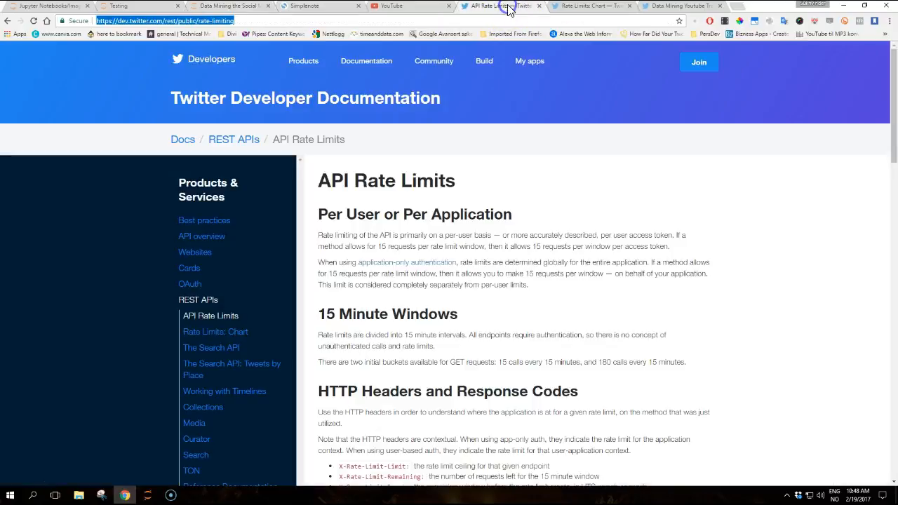
pyautogui.scroll(-3)
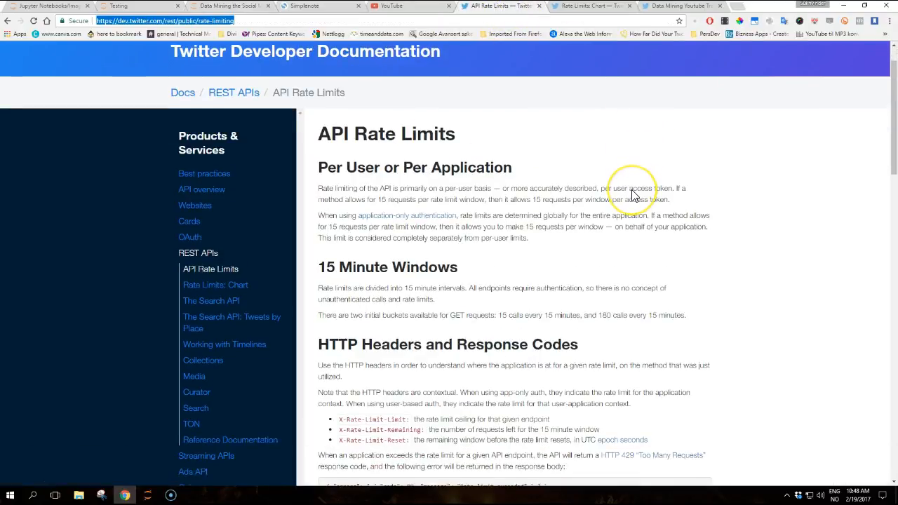
pyautogui.scroll(-3)
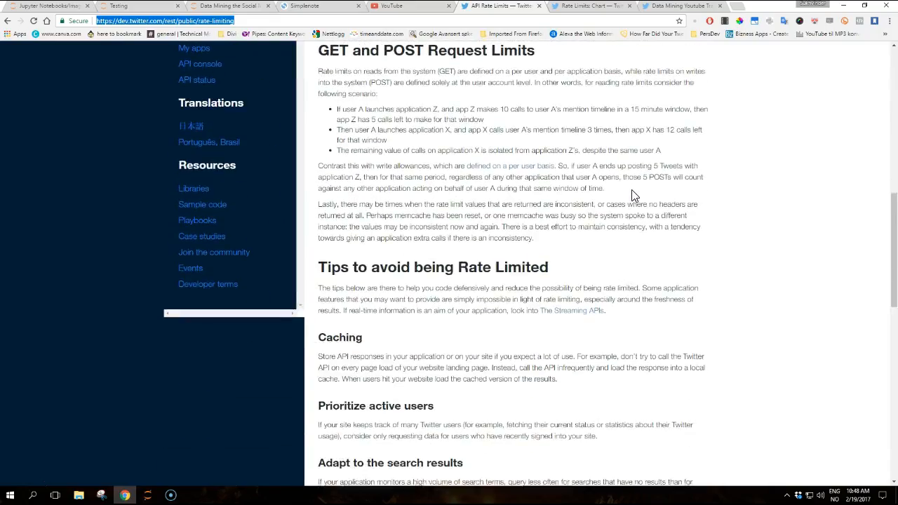
pyautogui.scroll(-3)
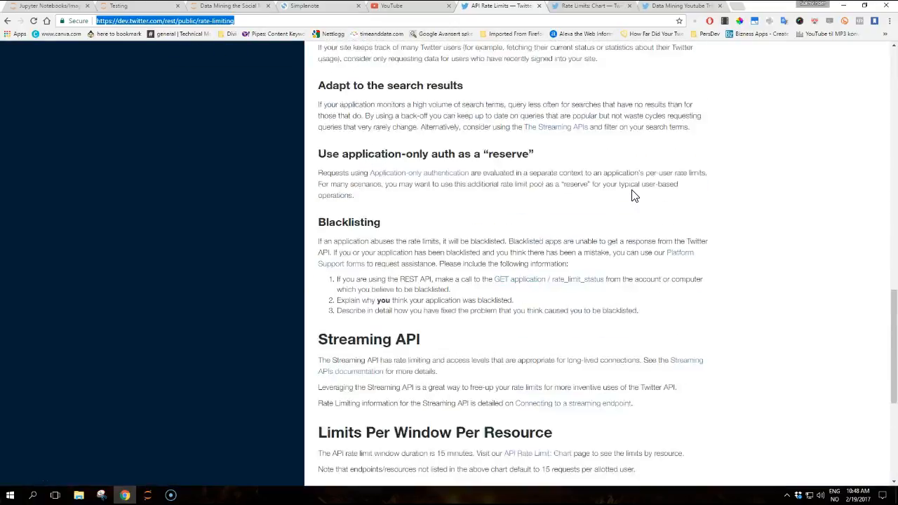
pyautogui.scroll(3)
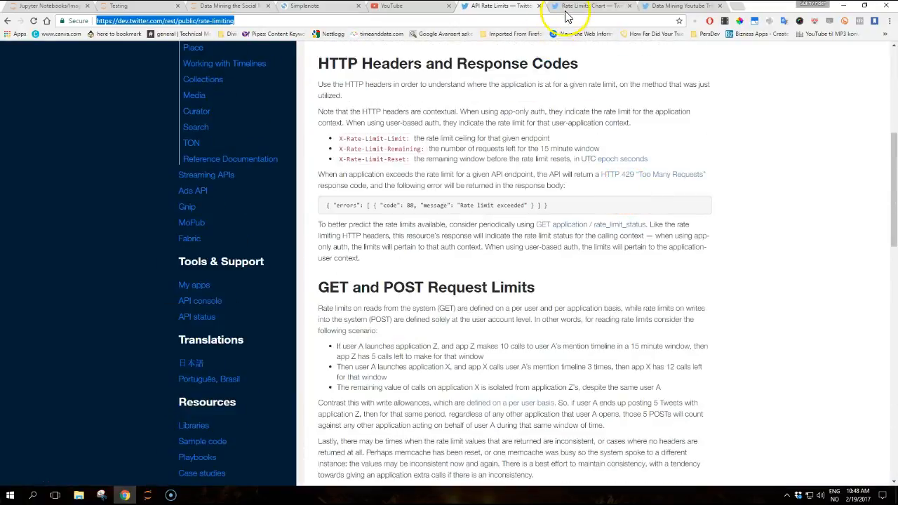
pyautogui.click(592, 6)
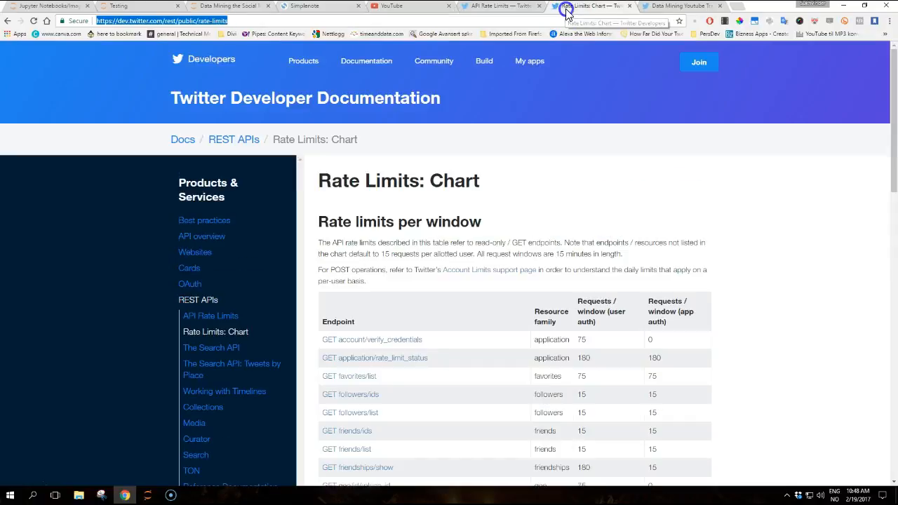
pyautogui.scroll(-3)
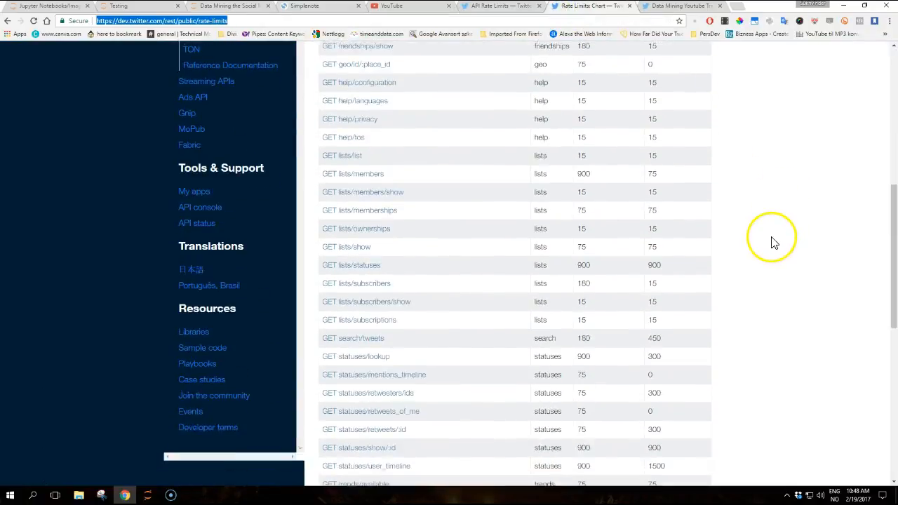
pyautogui.scroll(-3)
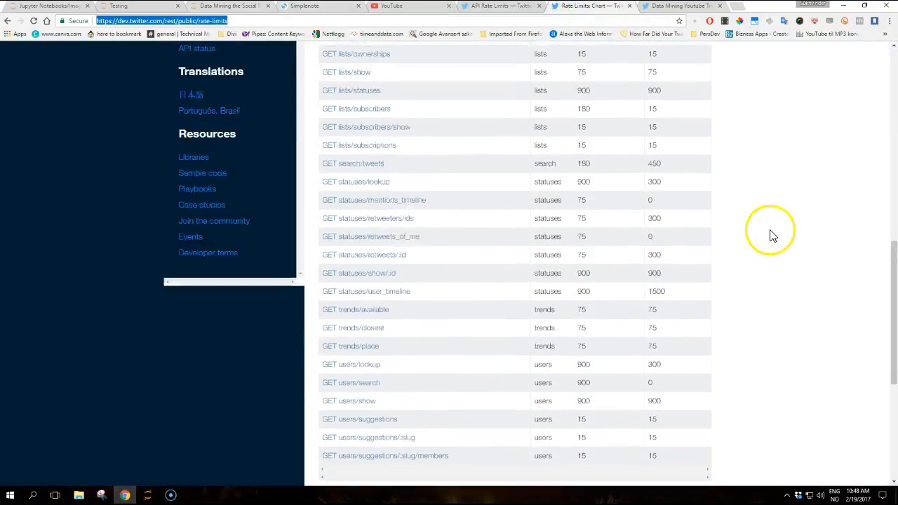
pyautogui.scroll(3)
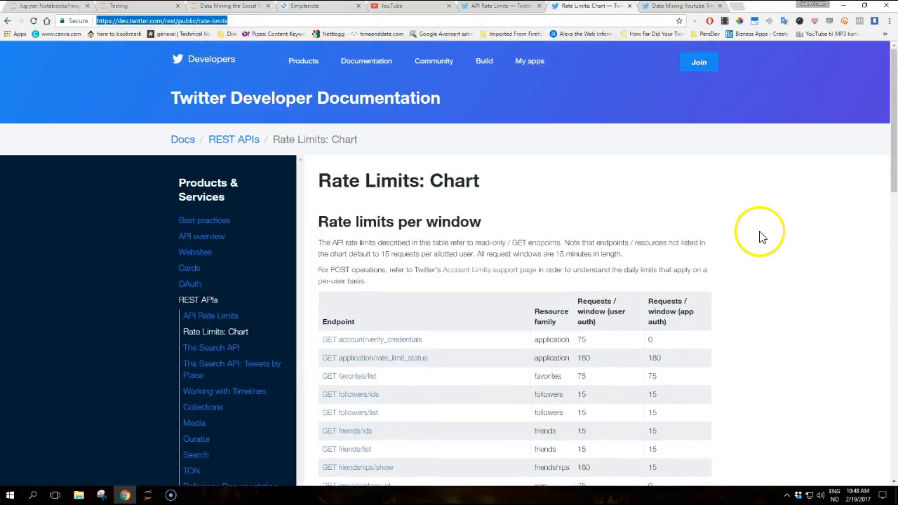
pyautogui.click(227, 6)
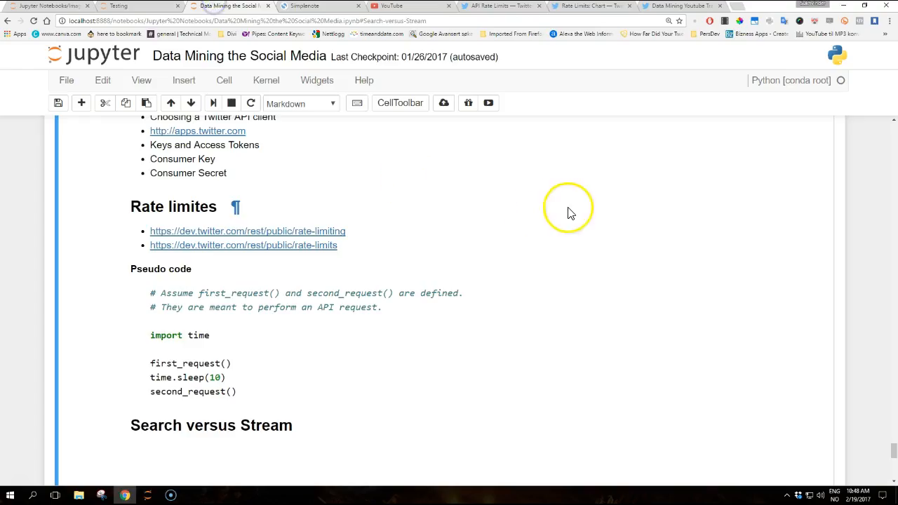
pyautogui.scroll(-3)
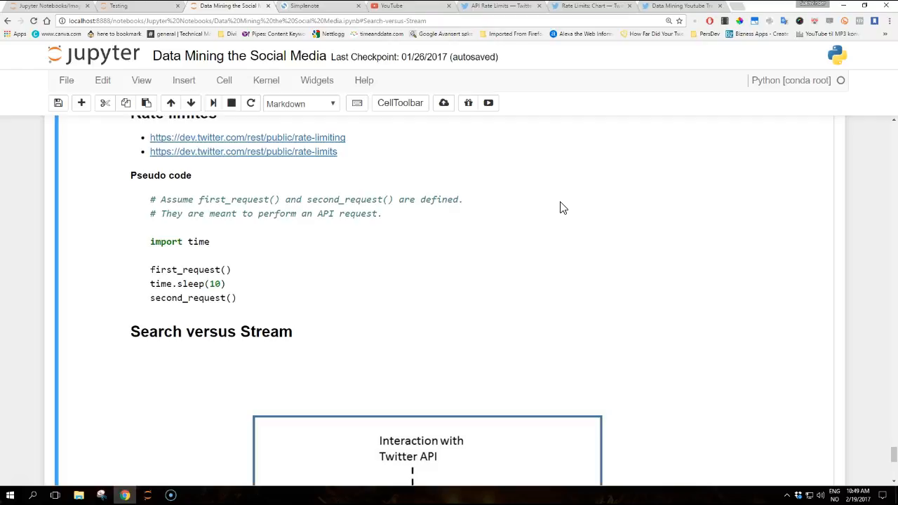
pyautogui.moveTo(320, 314)
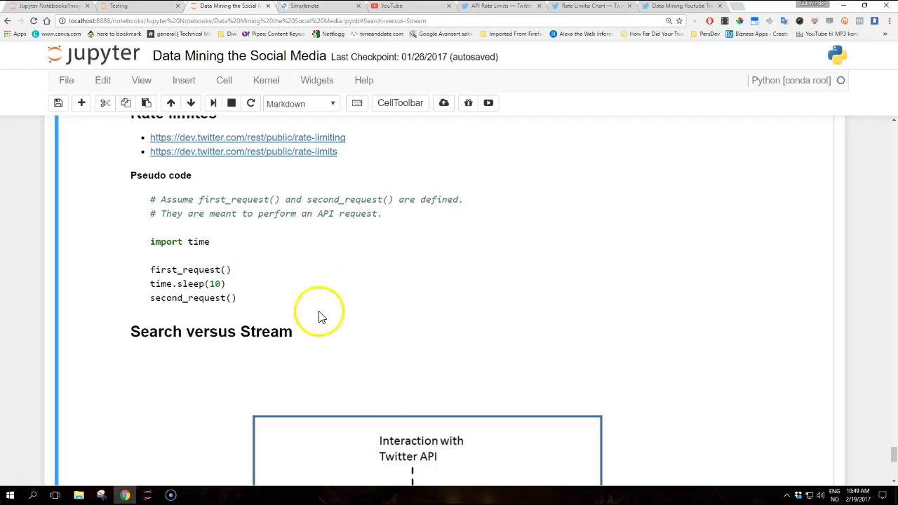
pyautogui.moveTo(273, 291)
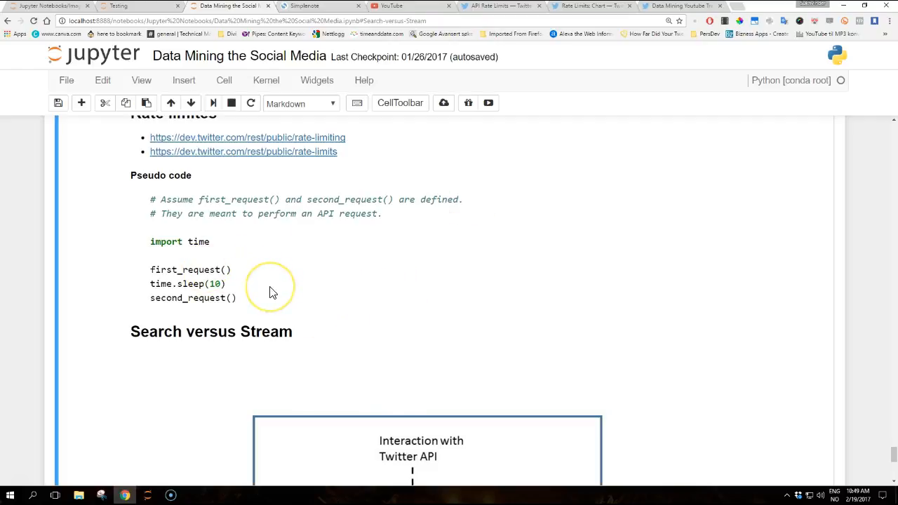
pyautogui.moveTo(233, 300)
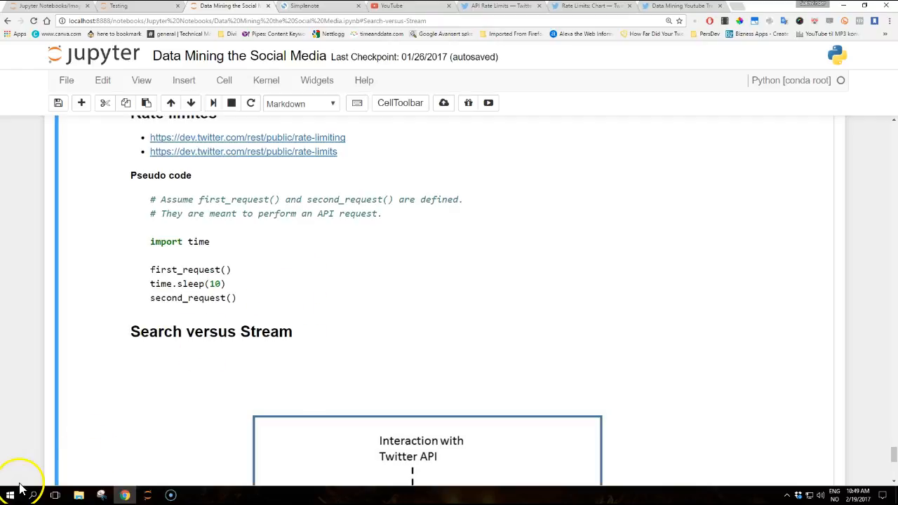
pyautogui.scroll(-3)
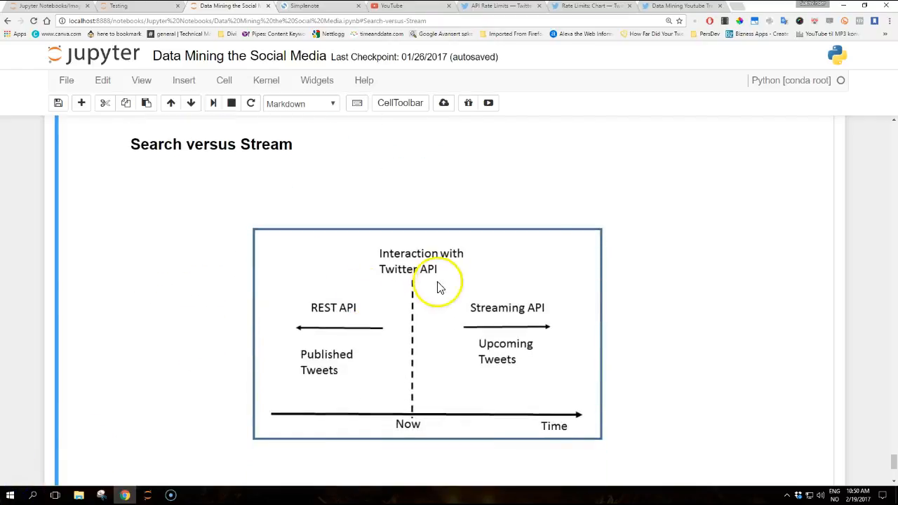
pyautogui.moveTo(737, 247)
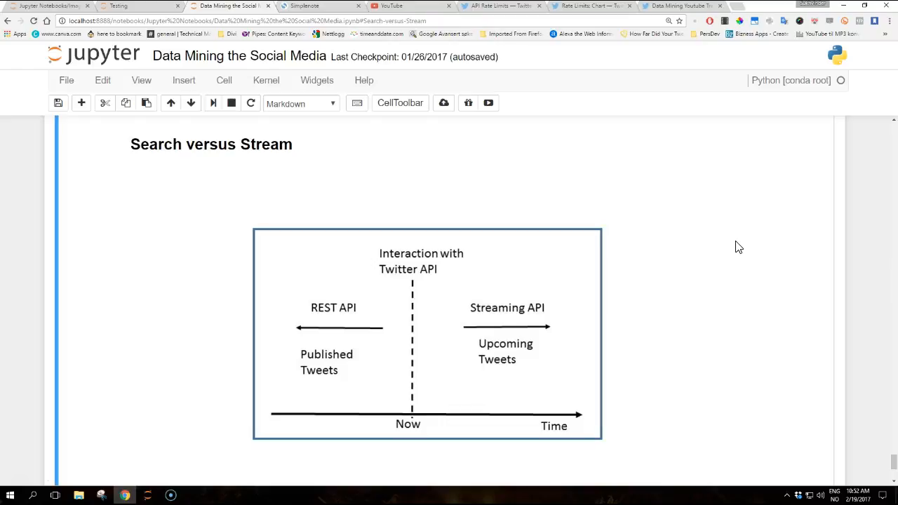
pyautogui.moveTo(735, 247)
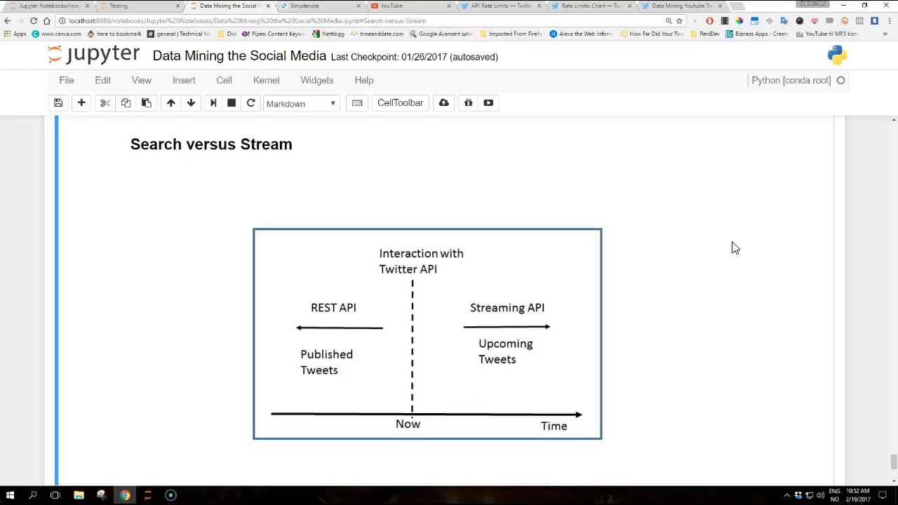
pyautogui.moveTo(699, 249)
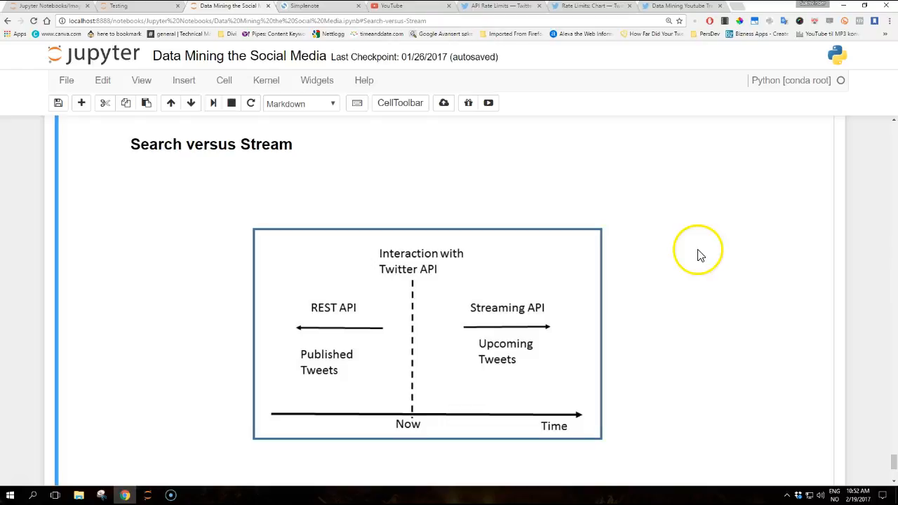
pyautogui.moveTo(21, 488)
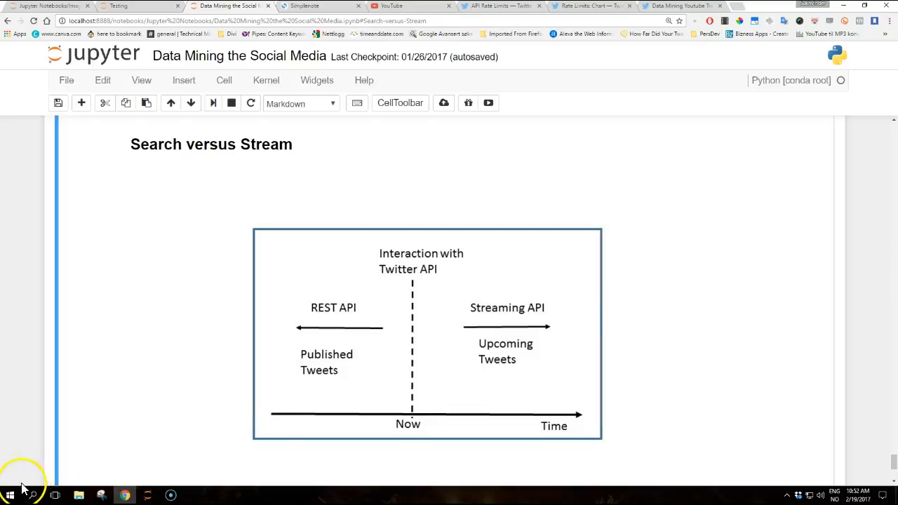